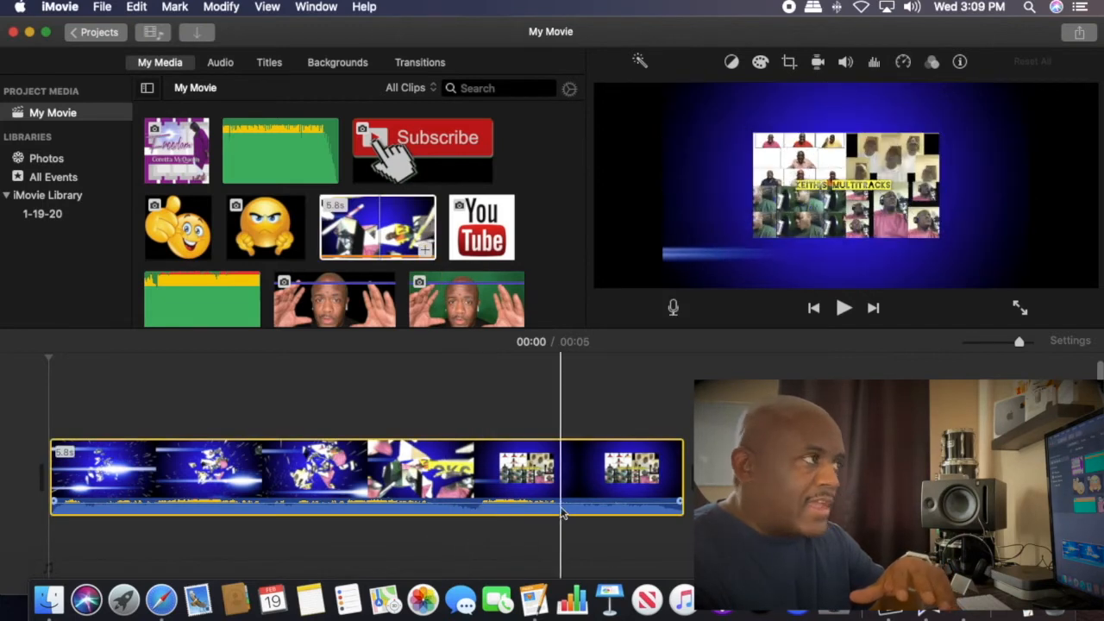
Place the angry emoji still above the intro video clips in the timeline
click(362, 474)
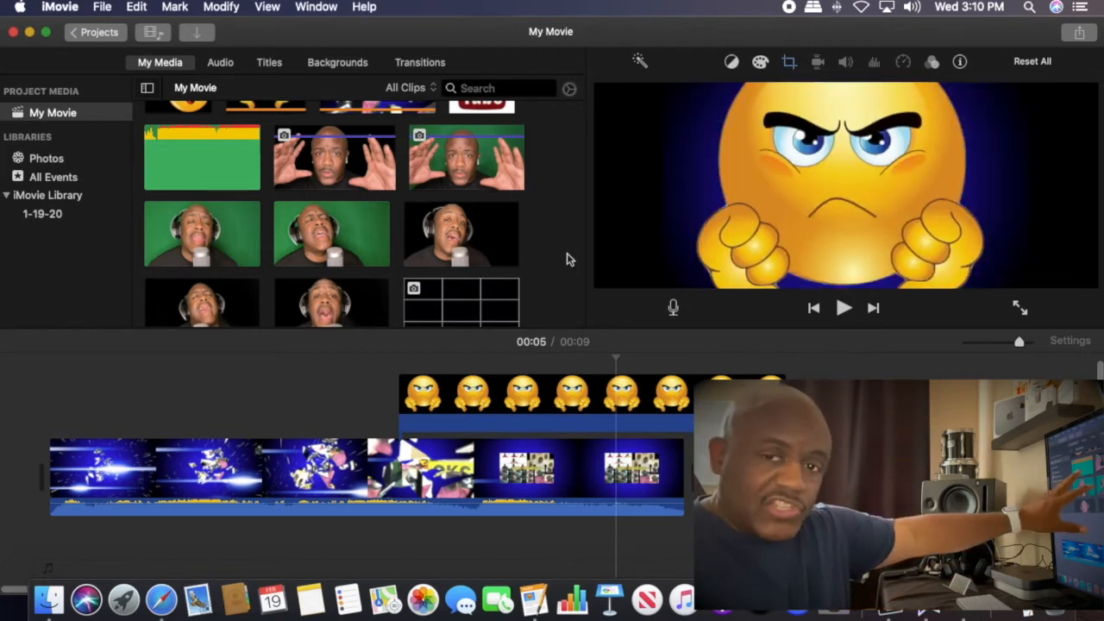
Skim the green-screen presenter clip in My Media to preview it in the viewer
click(334, 157)
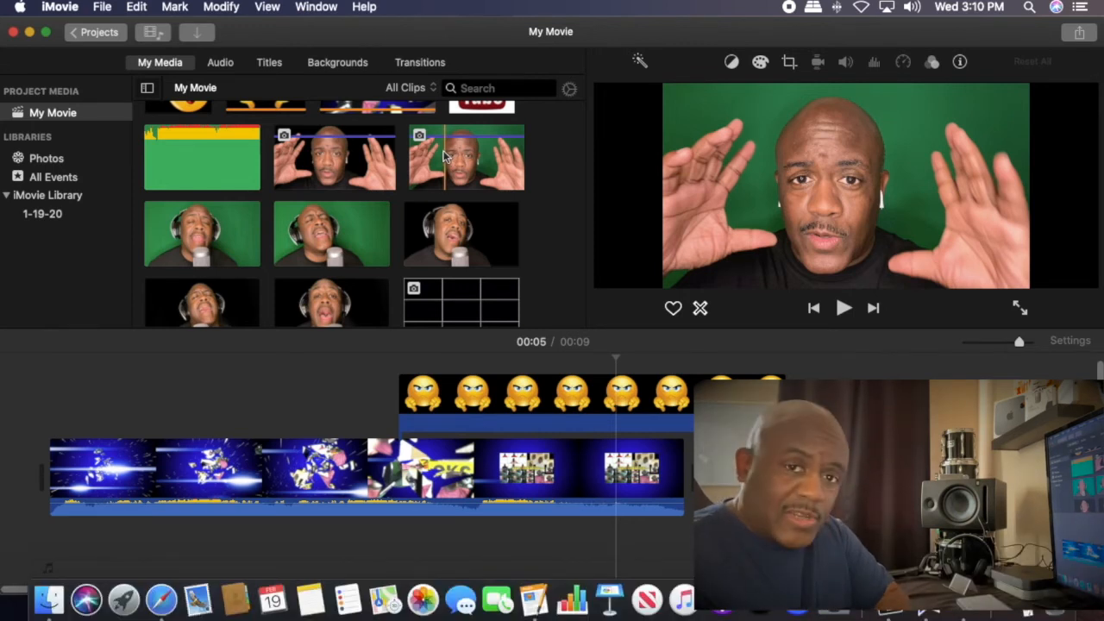
mouse_move(434, 187)
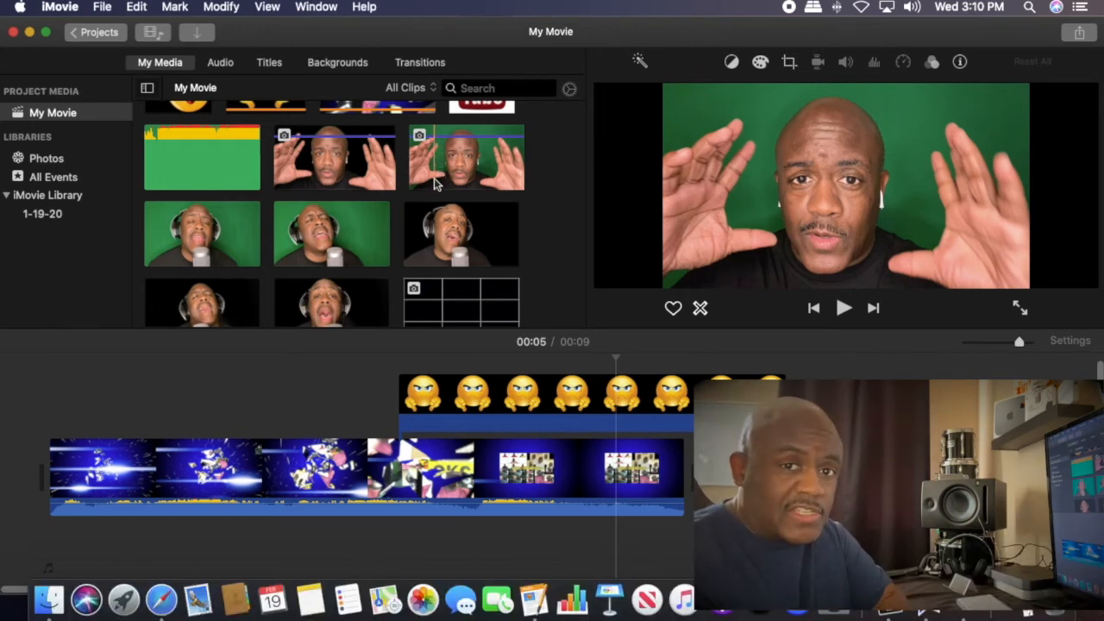